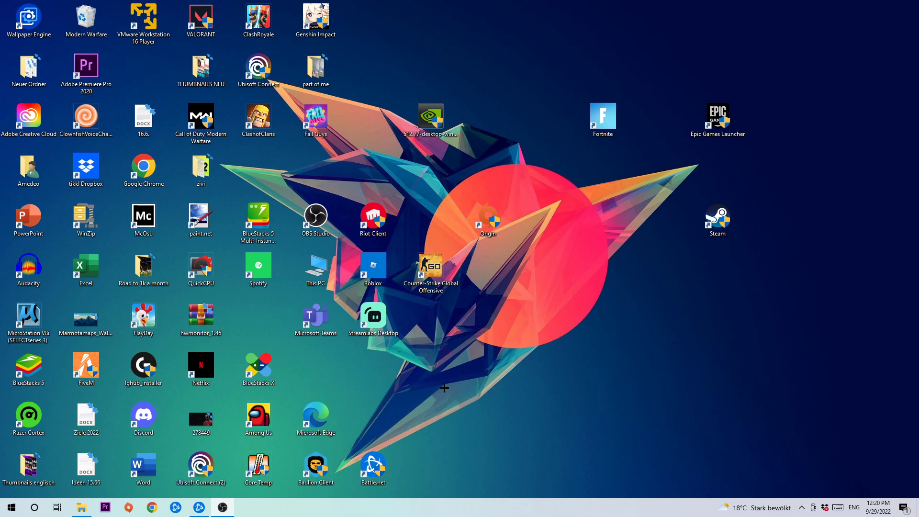
pyautogui.moveTo(205, 501)
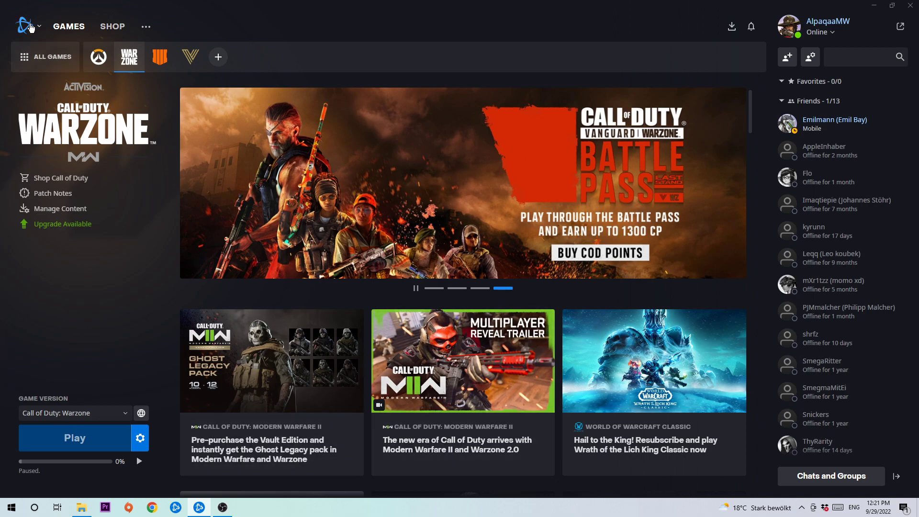
pyautogui.moveTo(25, 26)
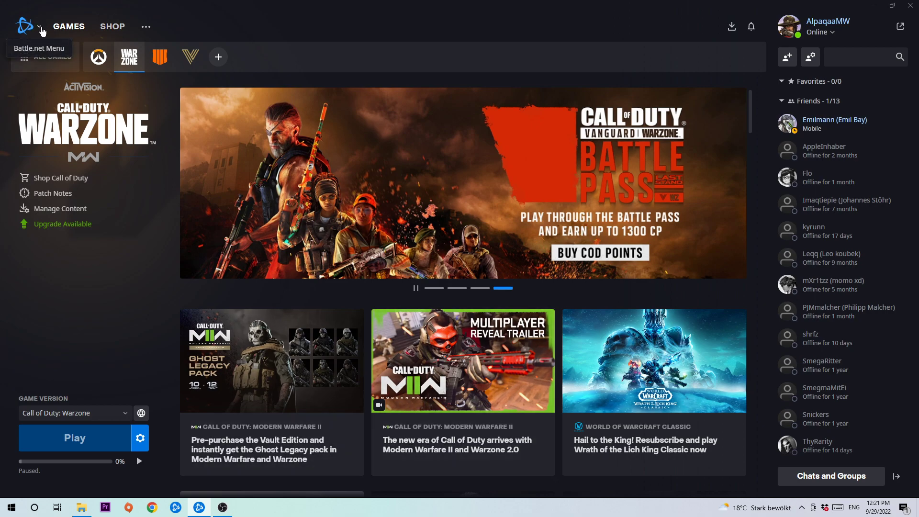
# Show the Battle.net logo menu with its account, Settings and exit options.
pyautogui.click(25, 26)
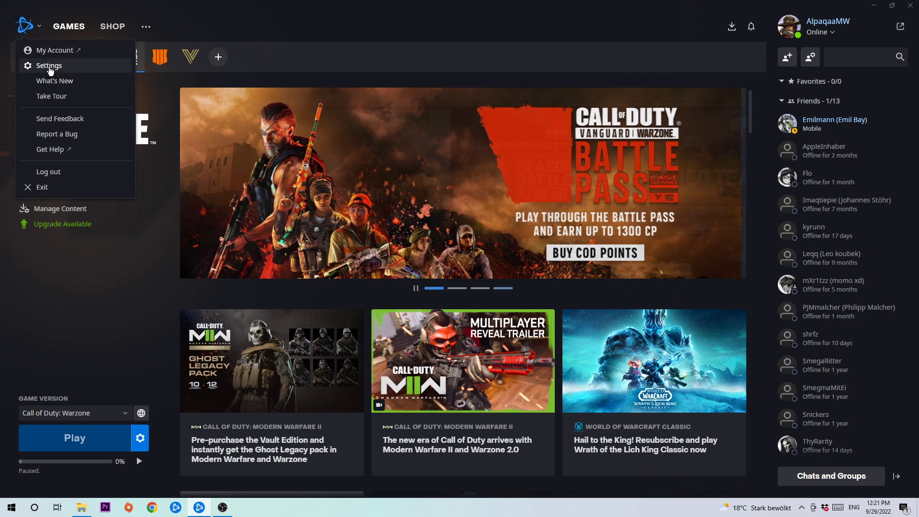
# Review the Downloads settings, keep 'Limit download bandwidth' unchecked, and confirm with Done.
pyautogui.click(49, 66)
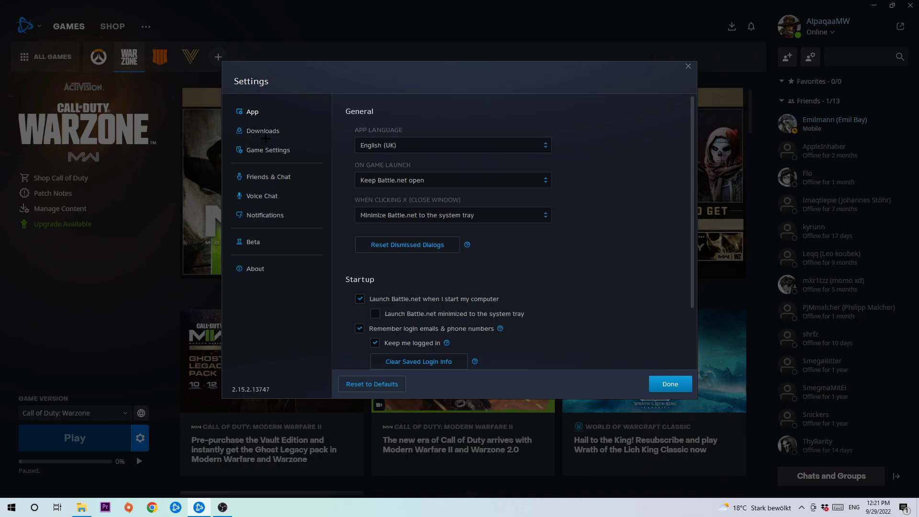
pyautogui.click(262, 131)
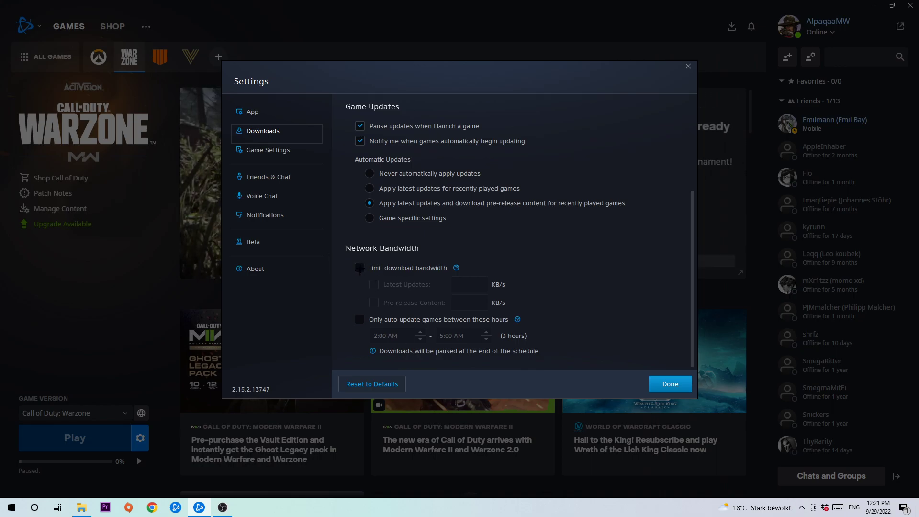
pyautogui.moveTo(437, 157)
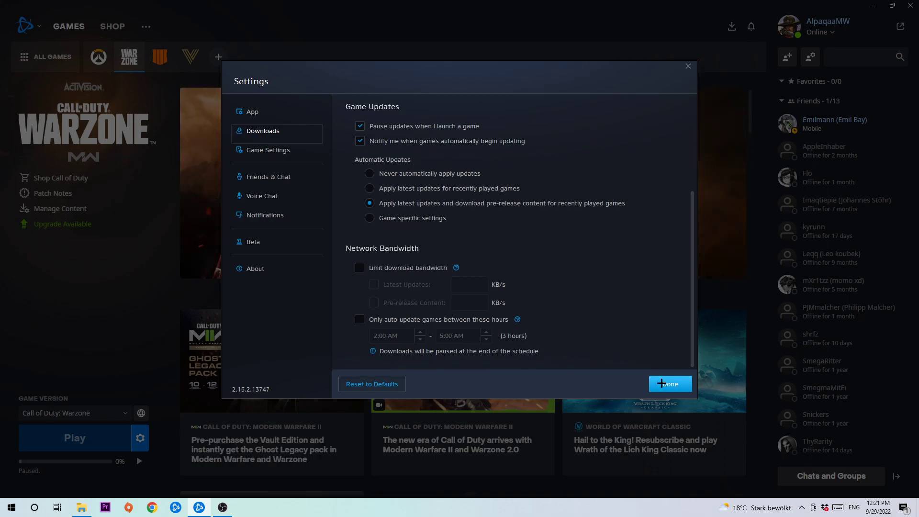
pyautogui.click(669, 384)
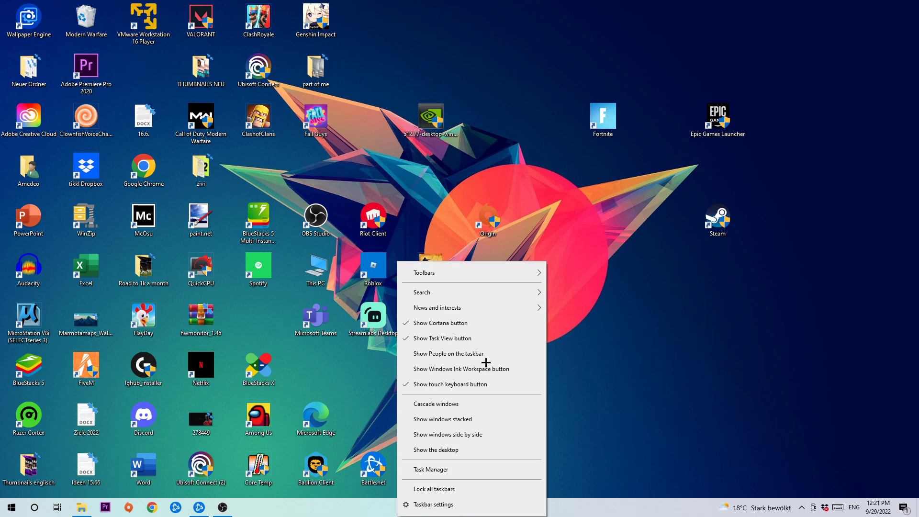
# Start Task Manager, view the Performance page, and launch Resource Monitor from it.
pyautogui.click(430, 469)
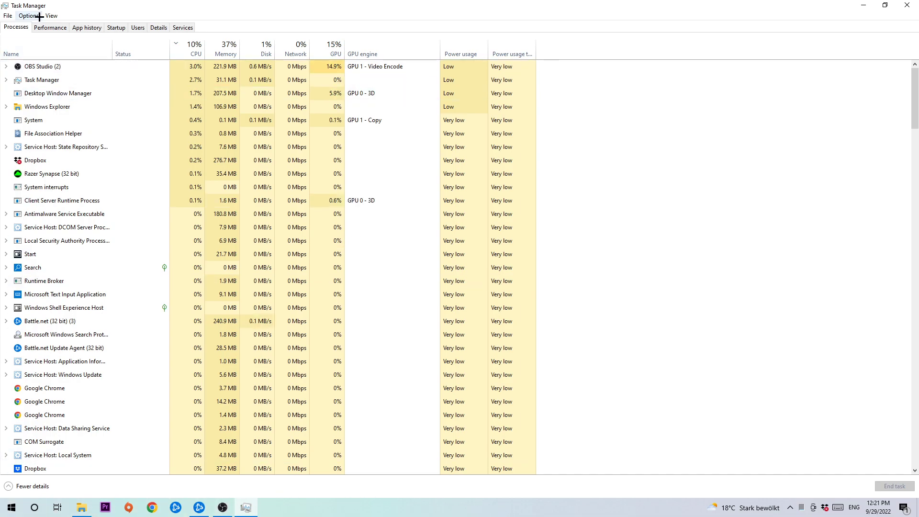
pyautogui.click(50, 27)
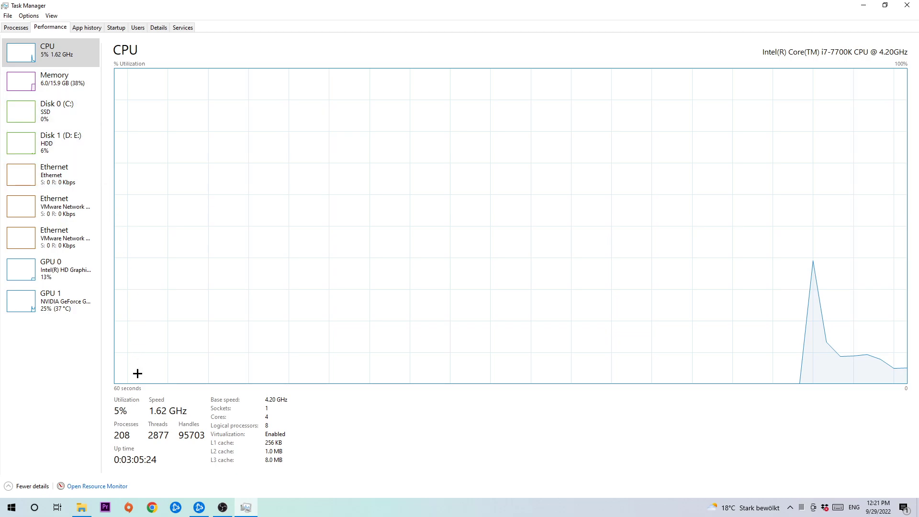
pyautogui.moveTo(97, 486)
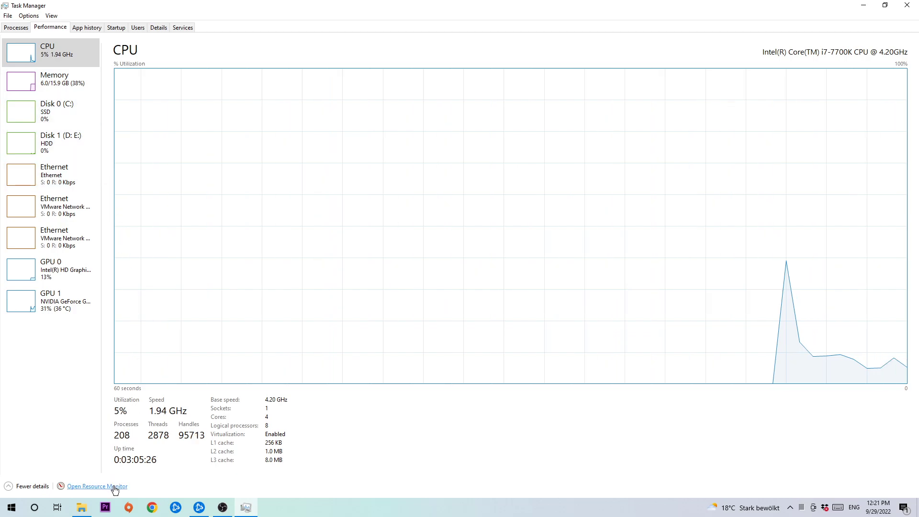
pyautogui.click(97, 486)
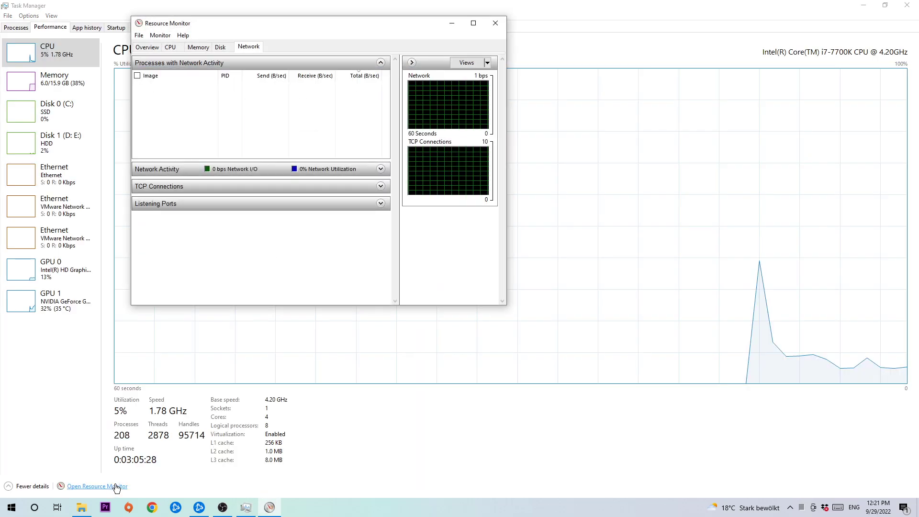
# Maximize Resource Monitor's Network view and show Battle.net.exe's actions menu with End Process.
pyautogui.click(472, 23)
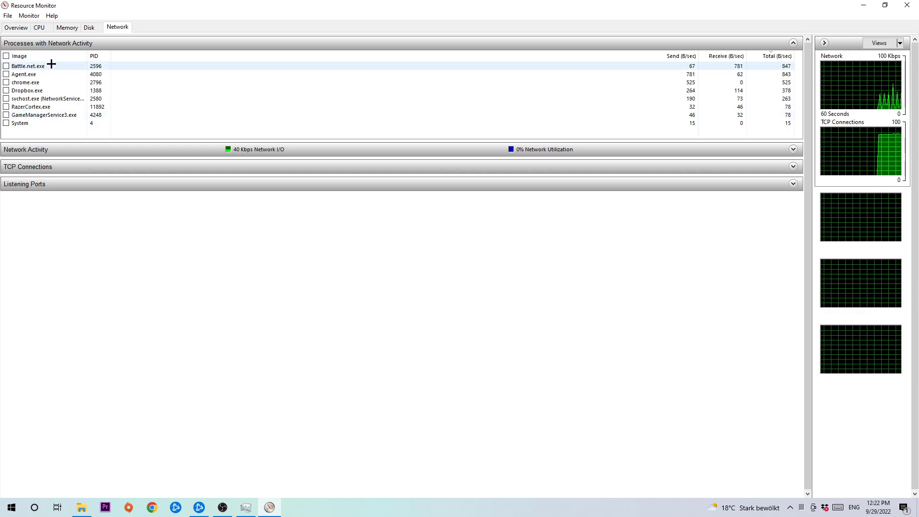
pyautogui.rightClick(28, 66)
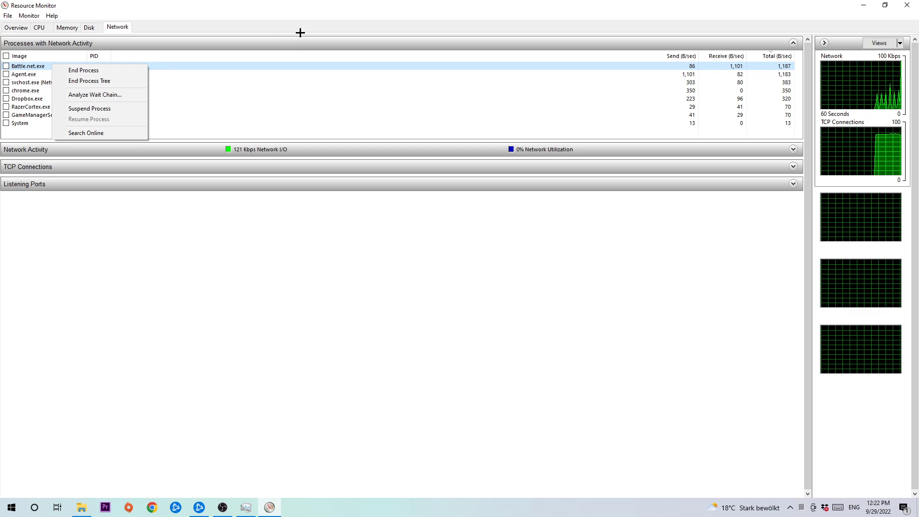